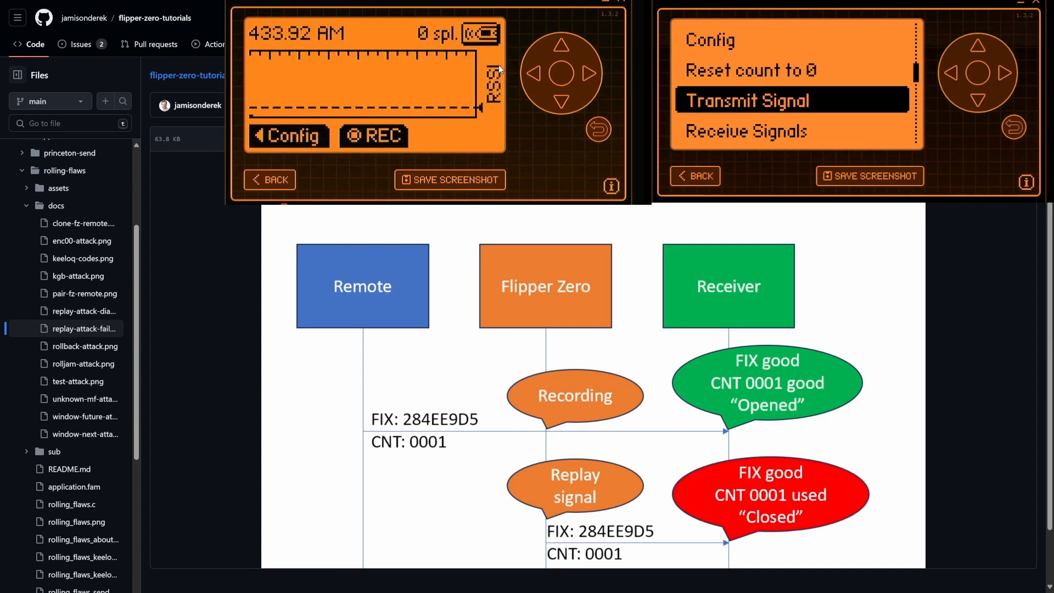
- Record the remote's raw 433.92 MHz signal, then replay it to the receiver
click(373, 136)
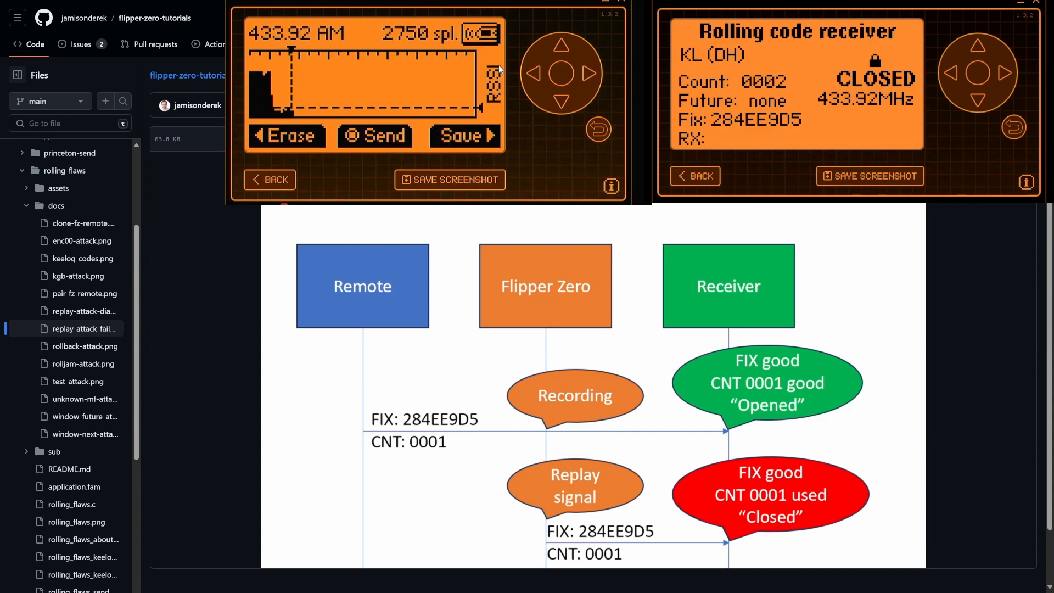
click(376, 135)
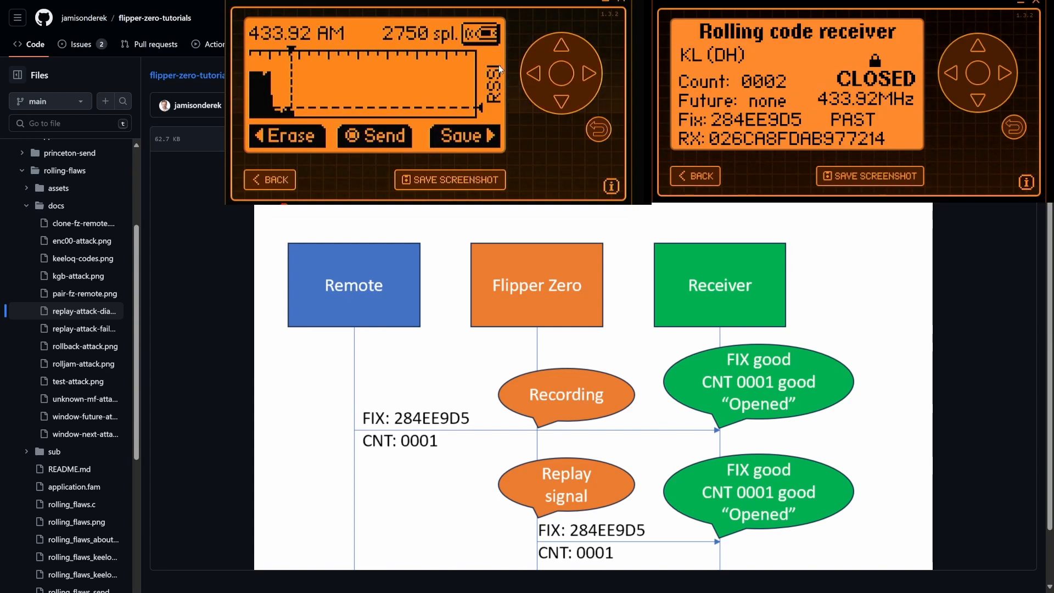
- Keep the recorded capture for saving after the receiver rejects its replay
click(375, 136)
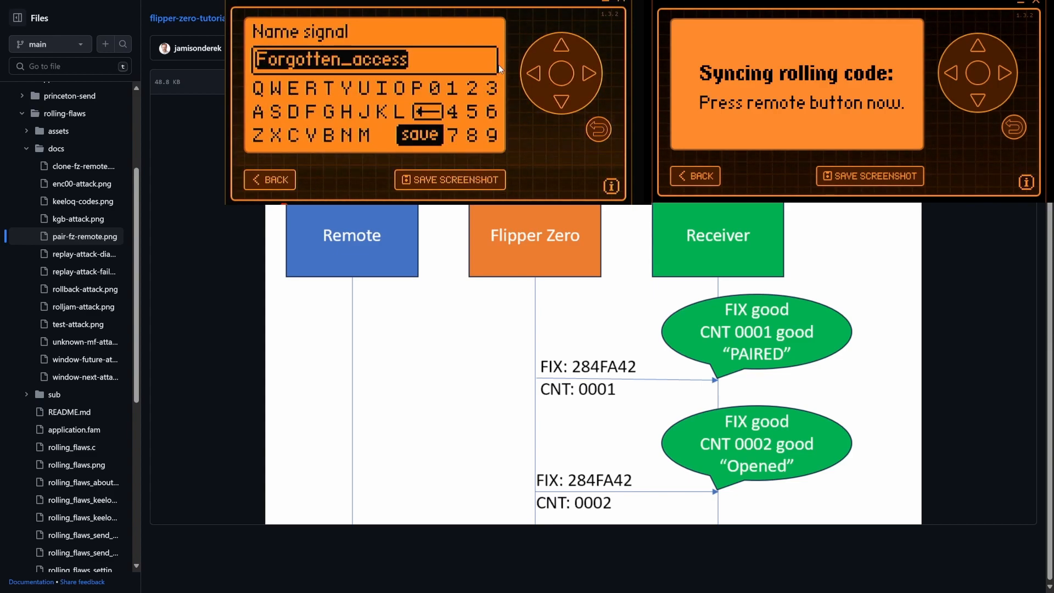
- Save the capture as Forgotten_access, then emulate it from the Saved list
click(419, 134)
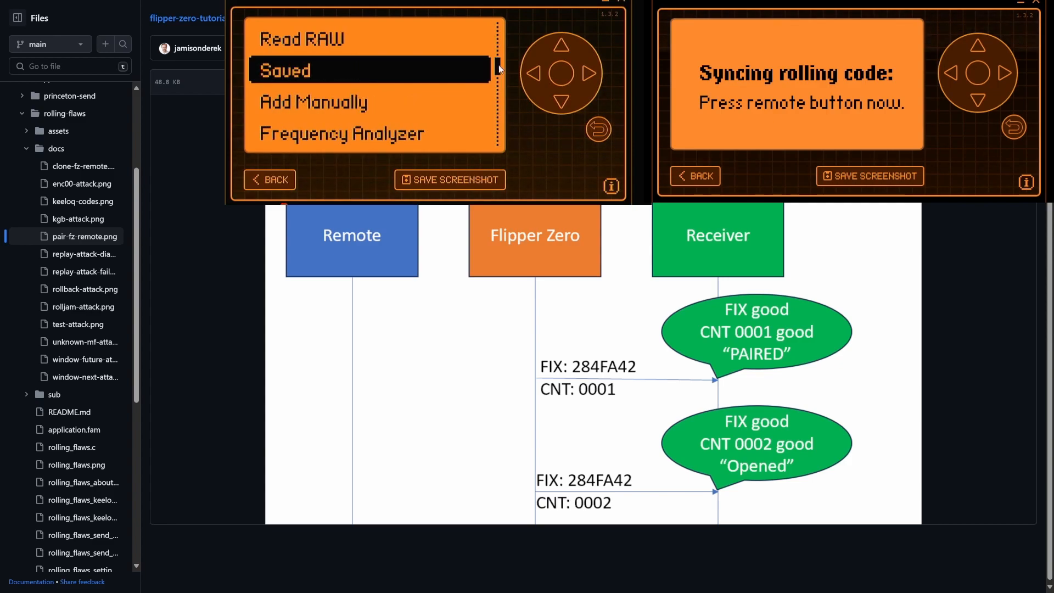
click(284, 70)
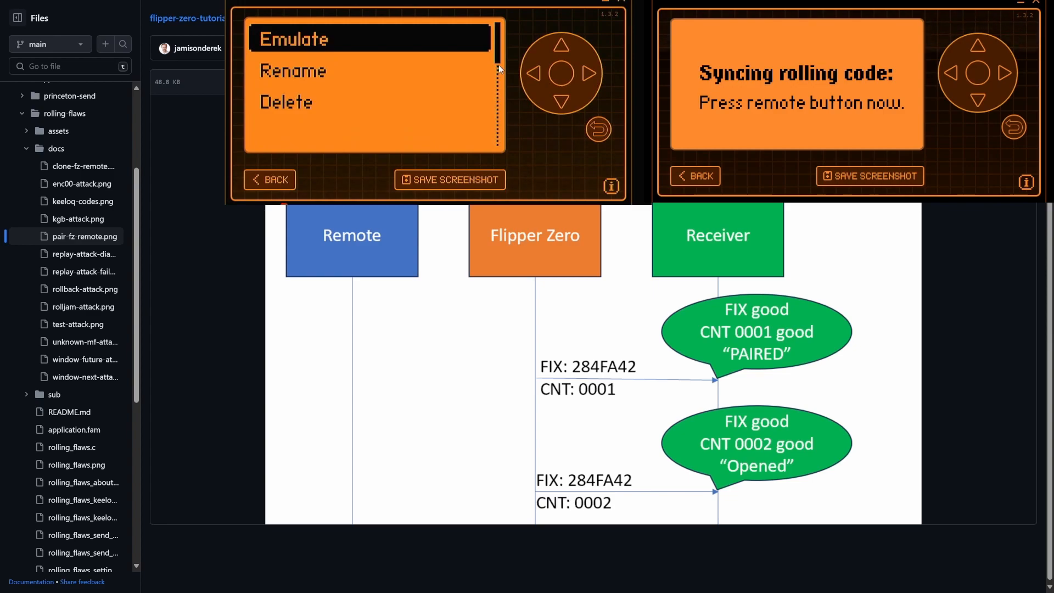
click(293, 39)
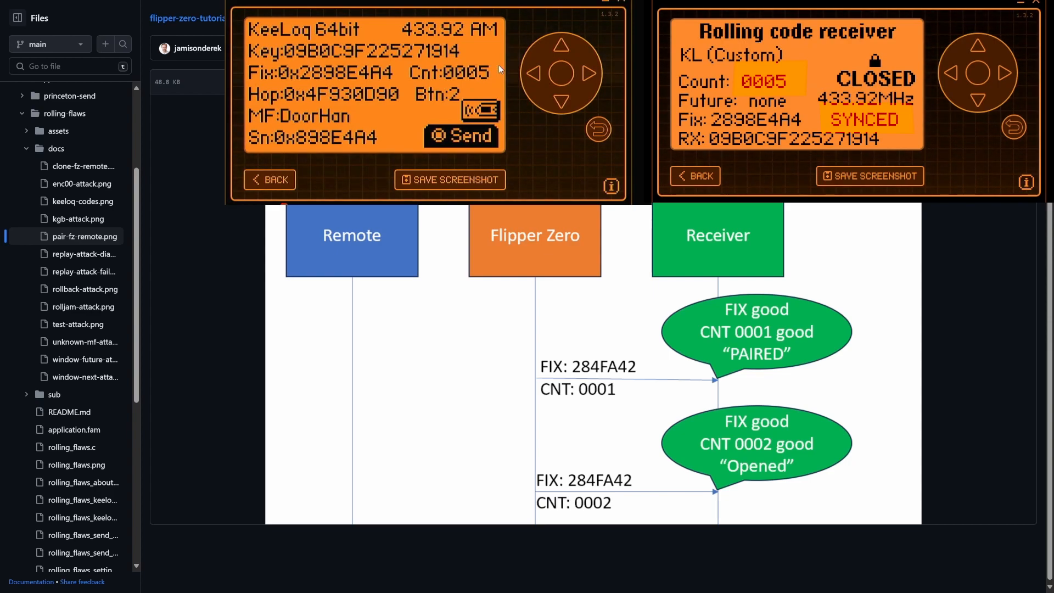
- Transmit the emulated KeeLoq DoorHan signal to the receiver in sync mode
click(462, 135)
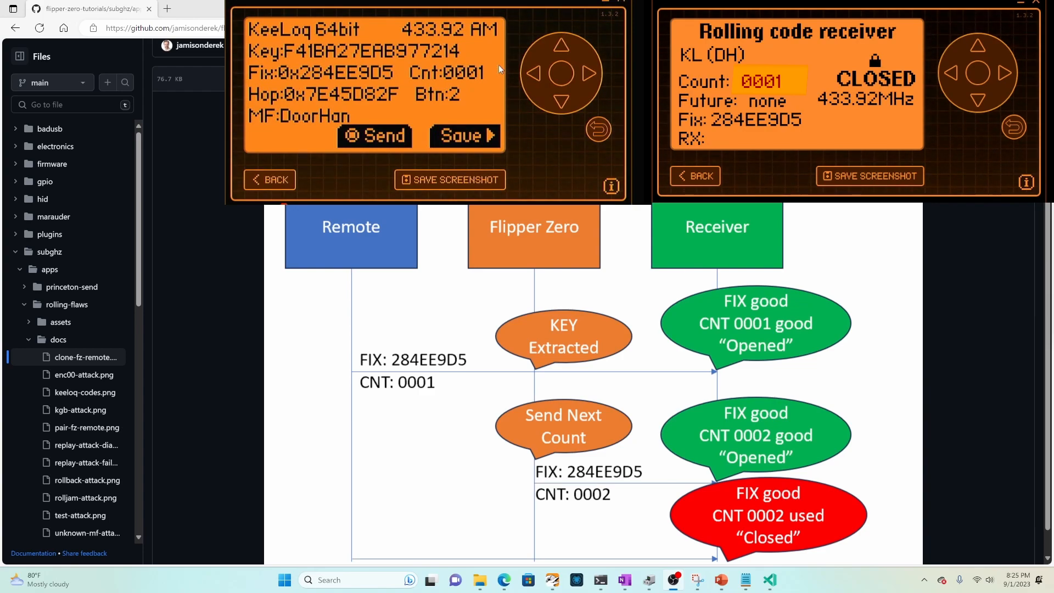
- Transmit the cloned DoorHan remote's count 0002 to the receiver twice
click(374, 137)
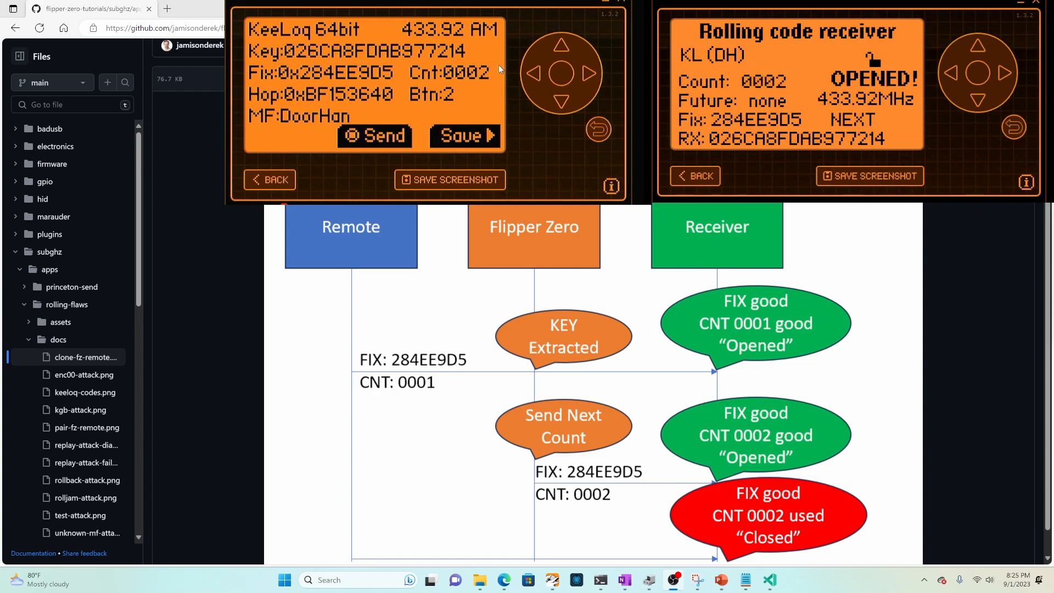
click(374, 136)
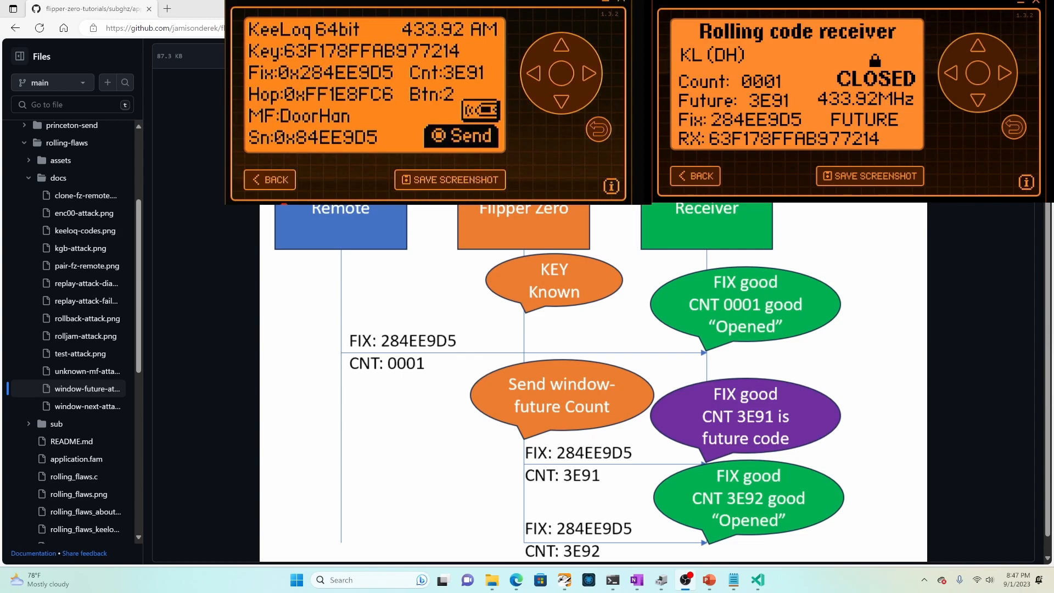
- Send the count after future code 3E91, advancing the remote to 3E92
click(461, 135)
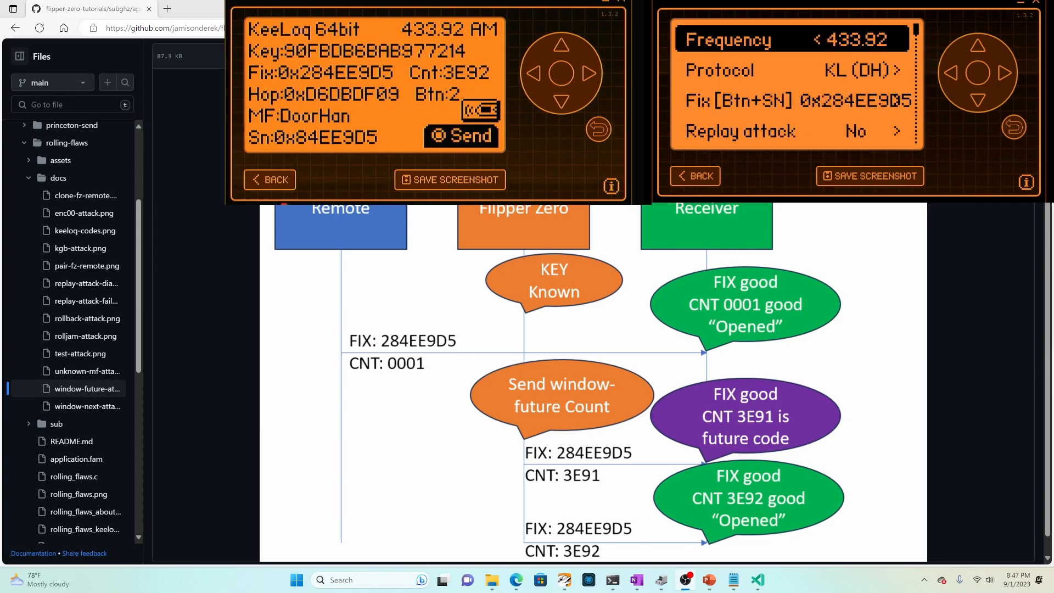
- Scroll the receiver Config to windows next 16, future 32768 and gap 2
scroll(down, 3)
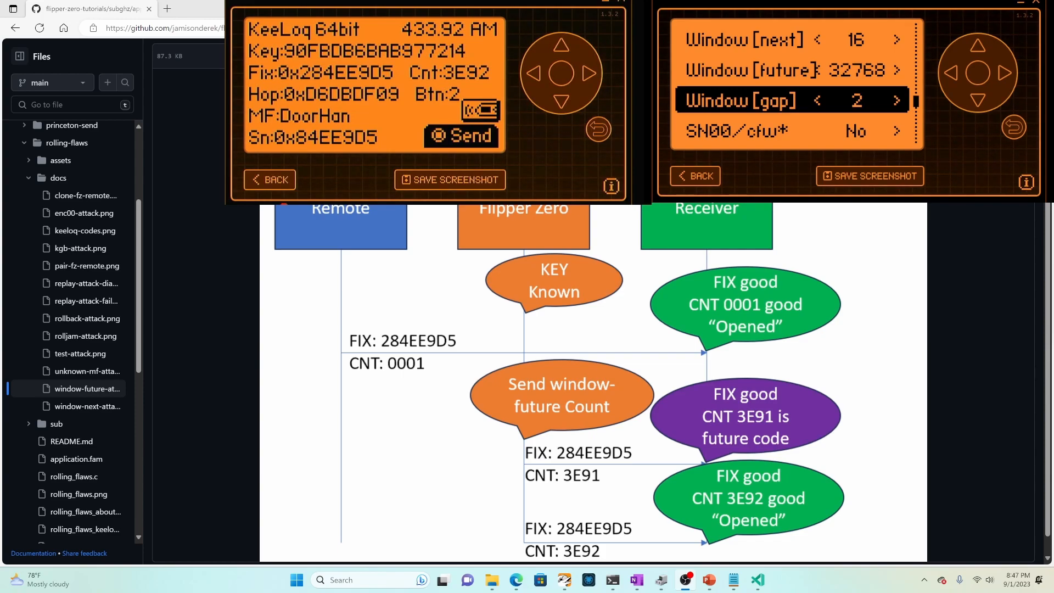
click(828, 100)
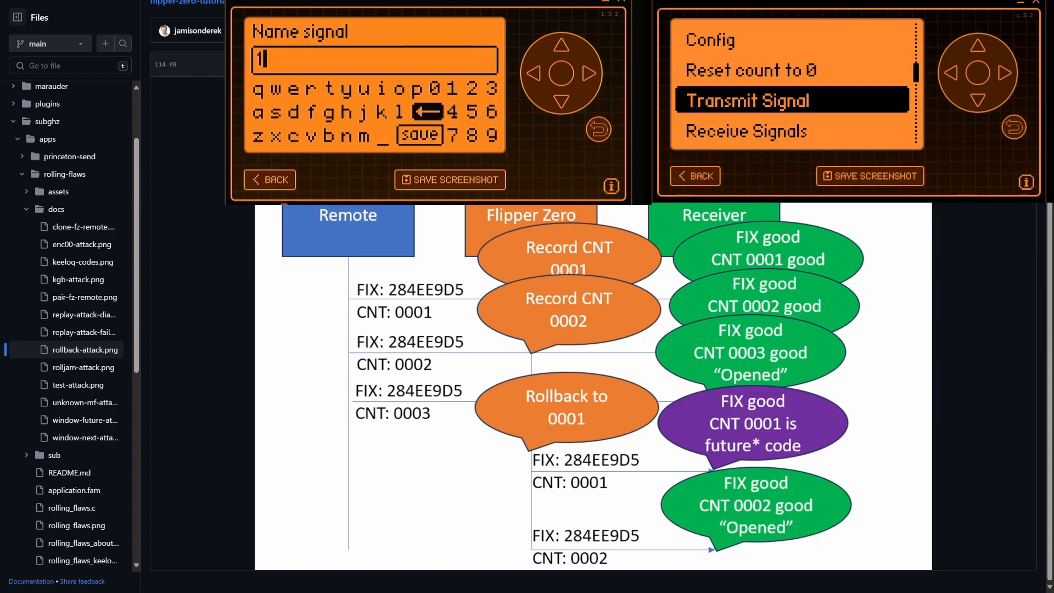
- Record and save two raw remote captures, named 1 and 2
click(419, 134)
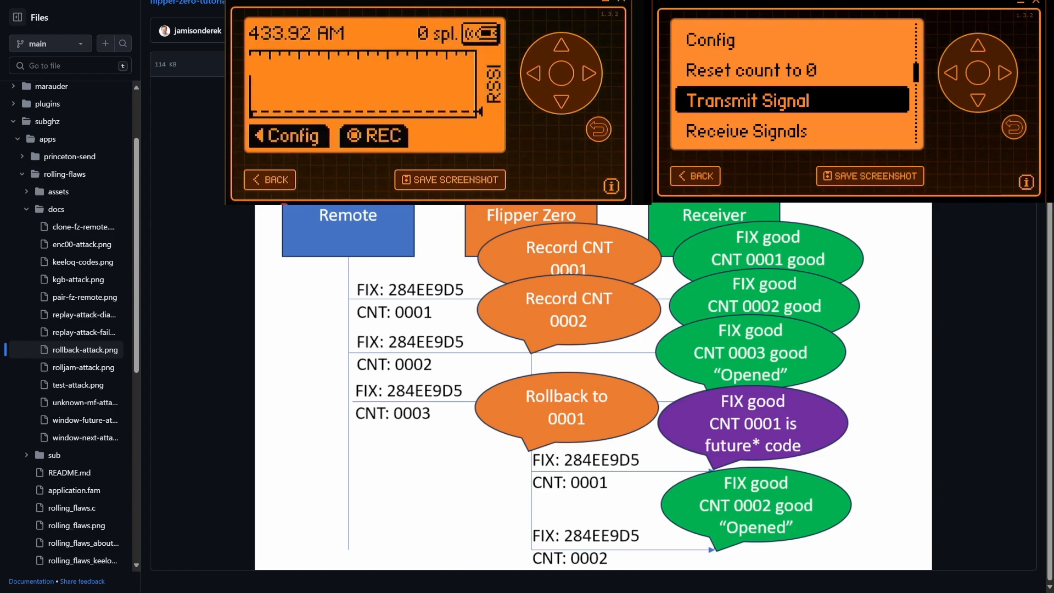
click(374, 136)
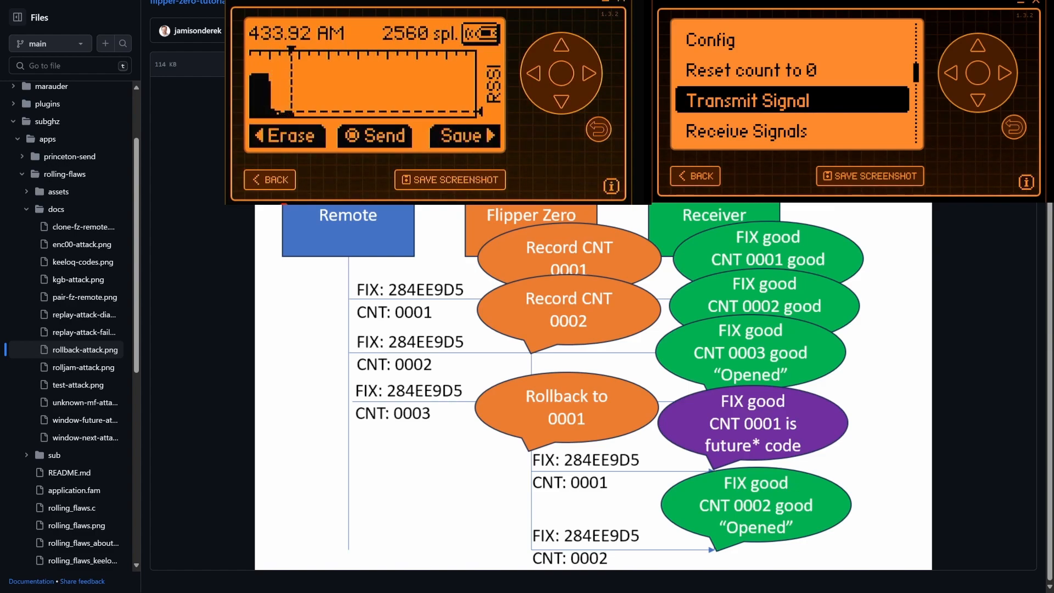
click(463, 137)
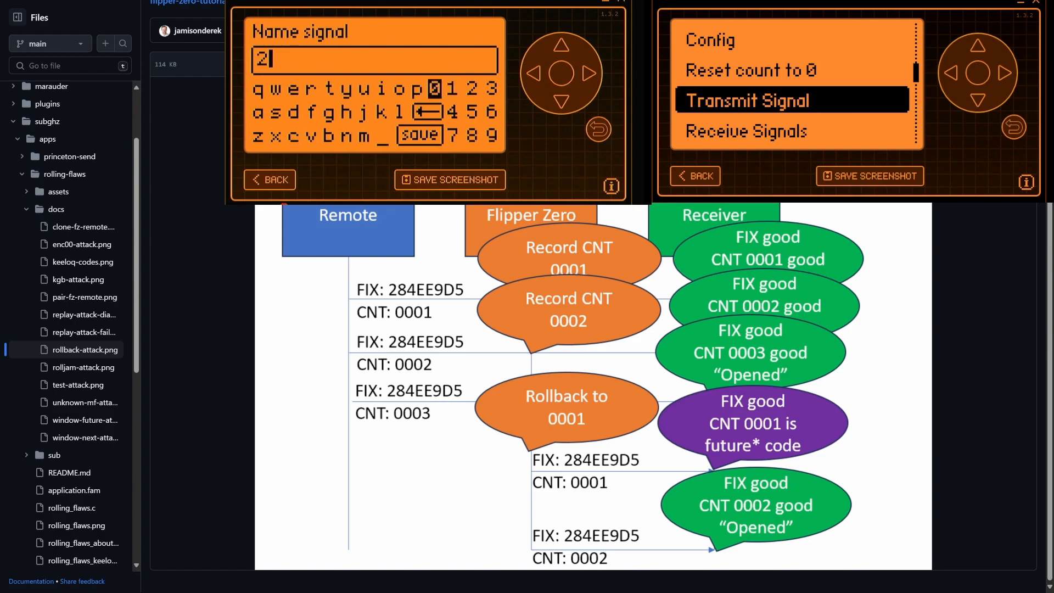
click(419, 135)
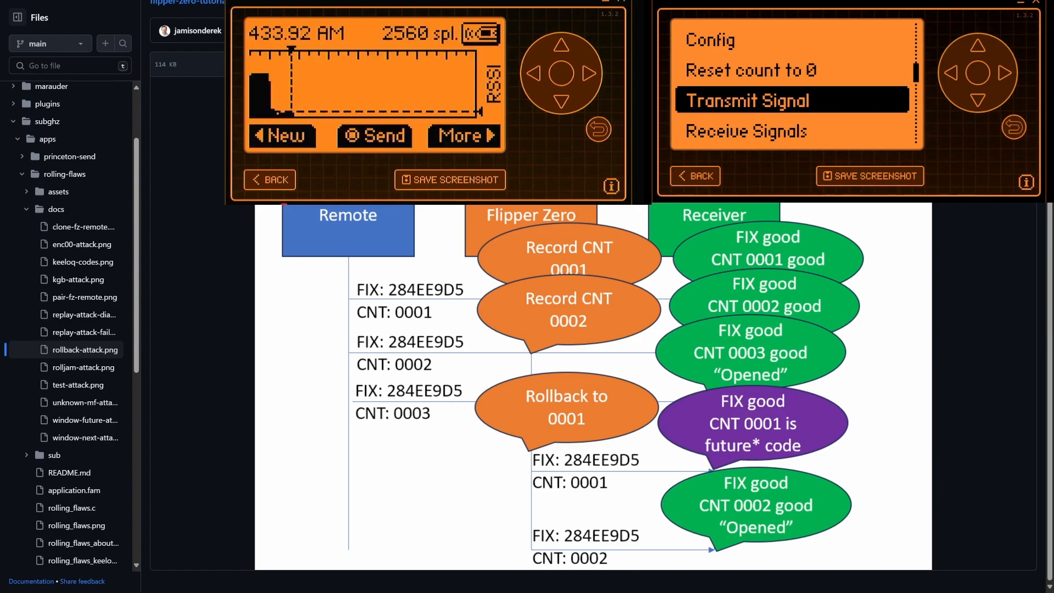
click(374, 136)
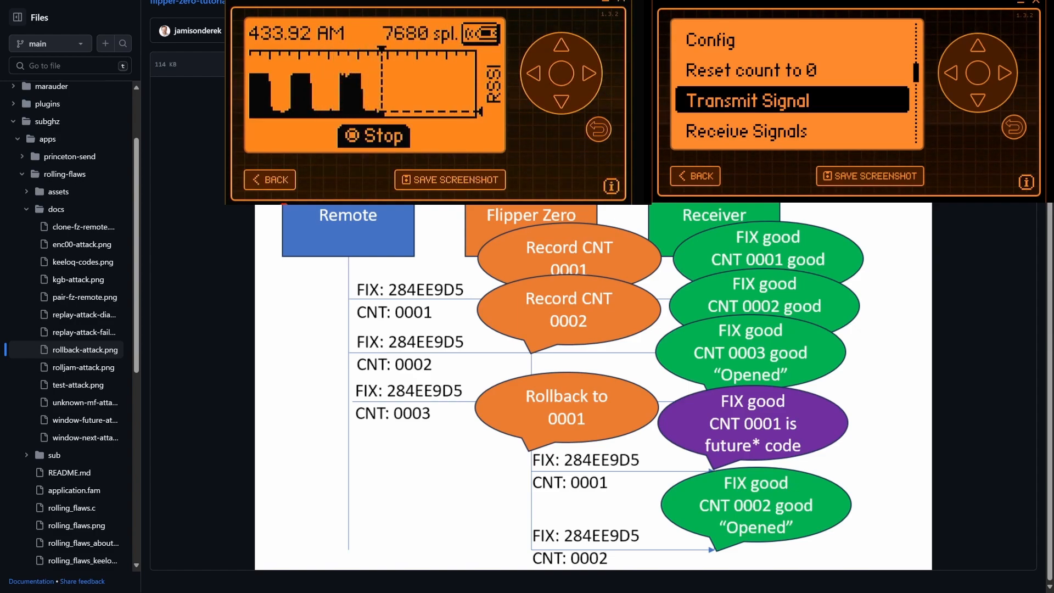
click(374, 136)
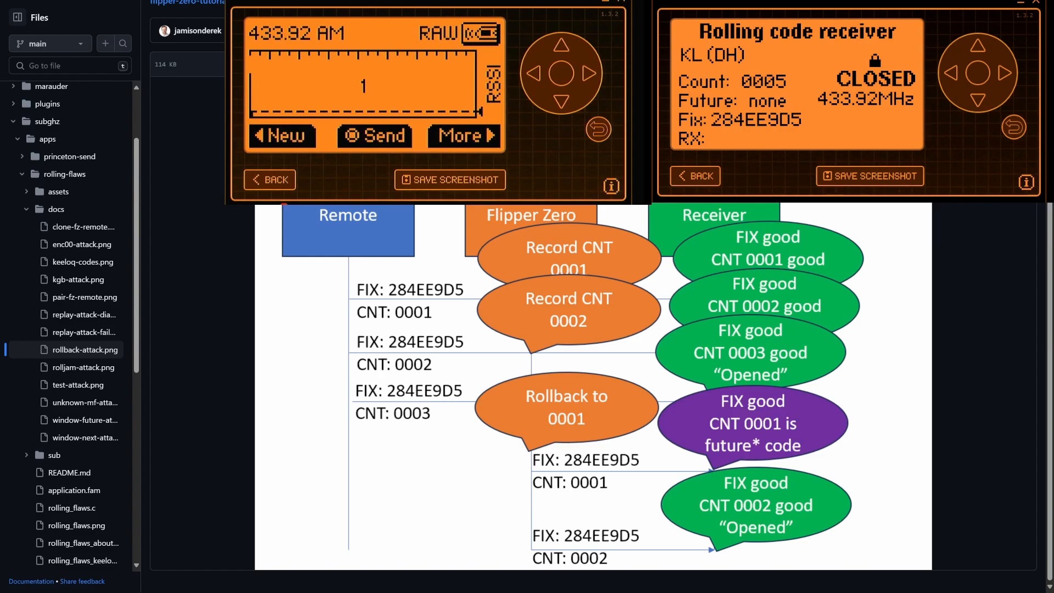
- Replay recordings 1 and 2 to the rolling-code receiver
click(375, 137)
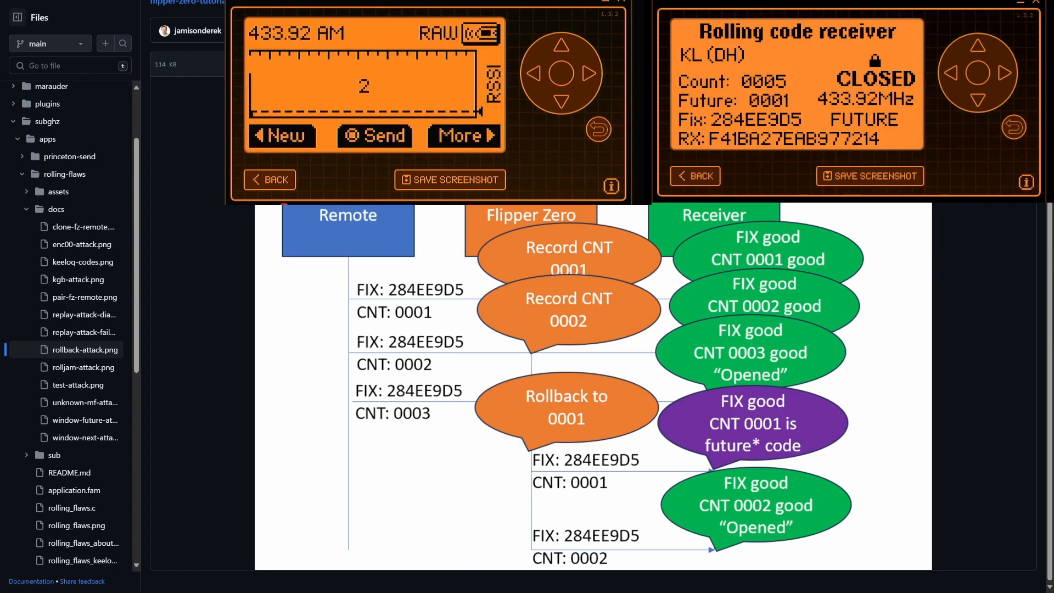
click(375, 135)
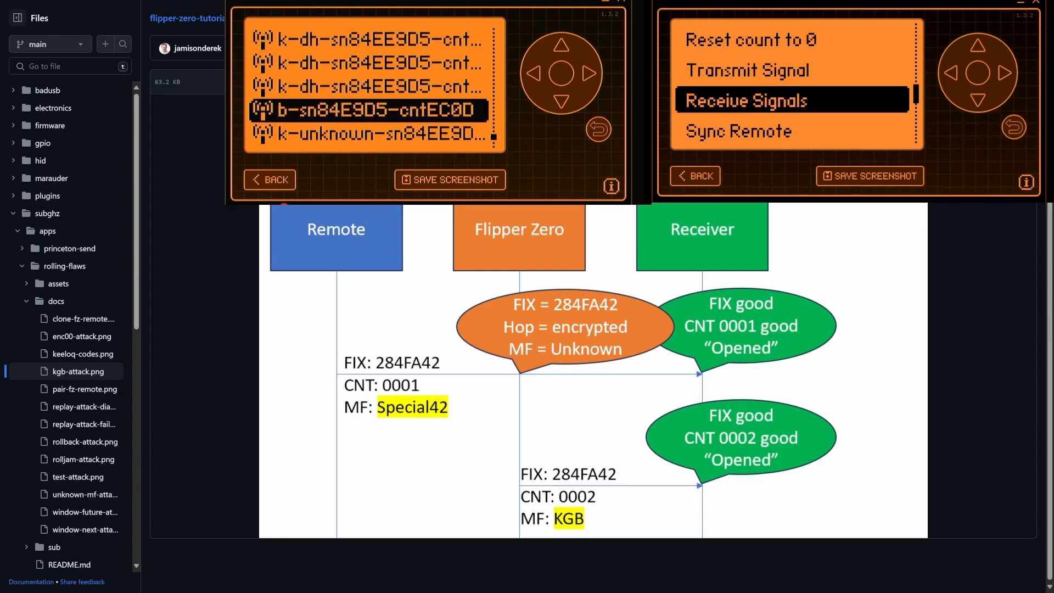
- Open capture b-sn84E9D5-cntEC0D and transmit the KGB/Subaru code at count EC11
click(791, 100)
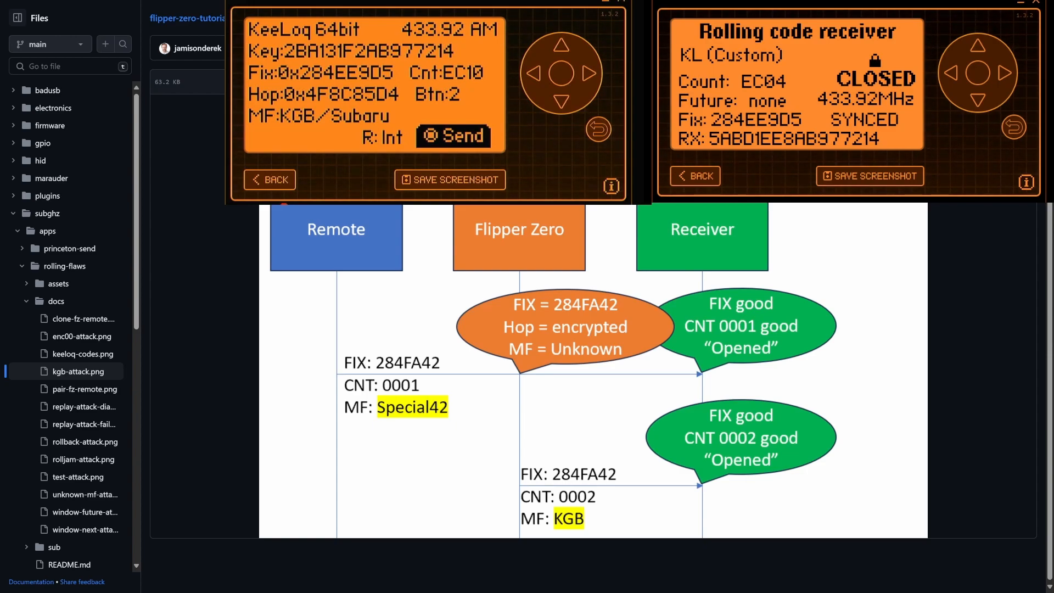
click(453, 136)
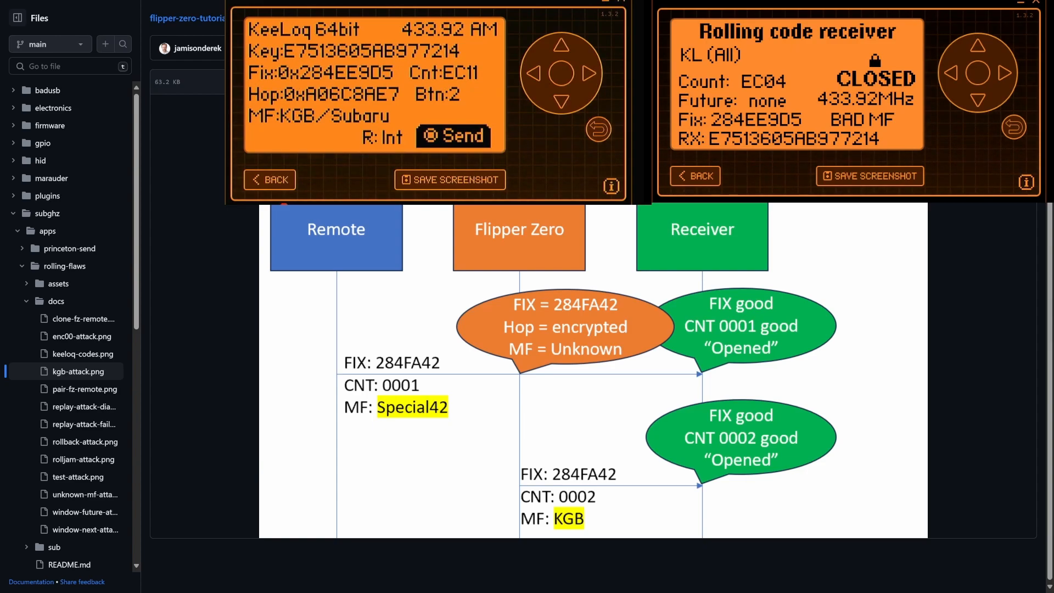
- Resend the KGB/Subaru code at count EC12 so the KL (All) receiver reports OPENED
click(453, 136)
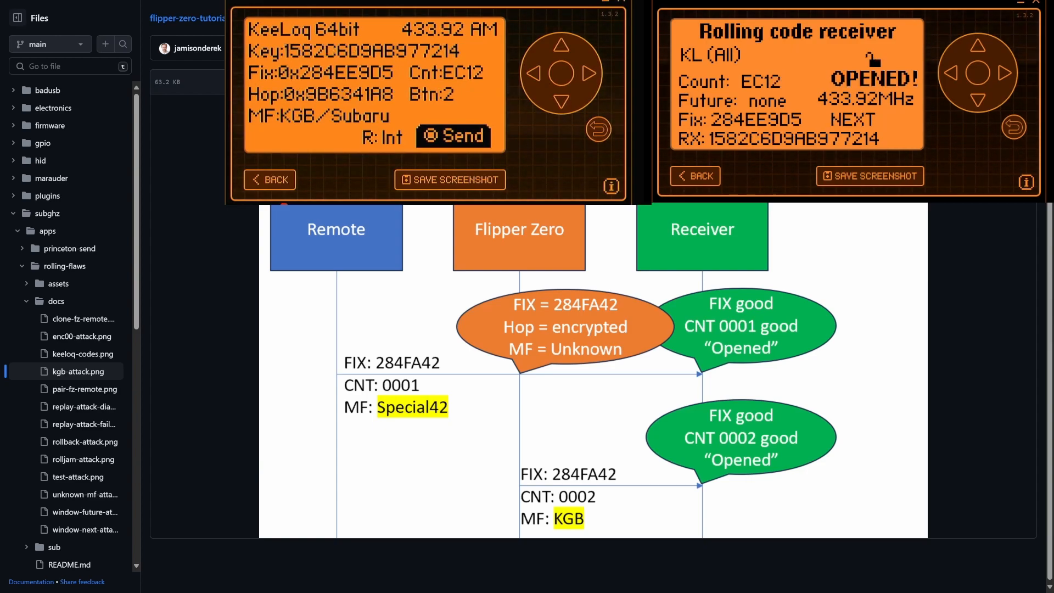